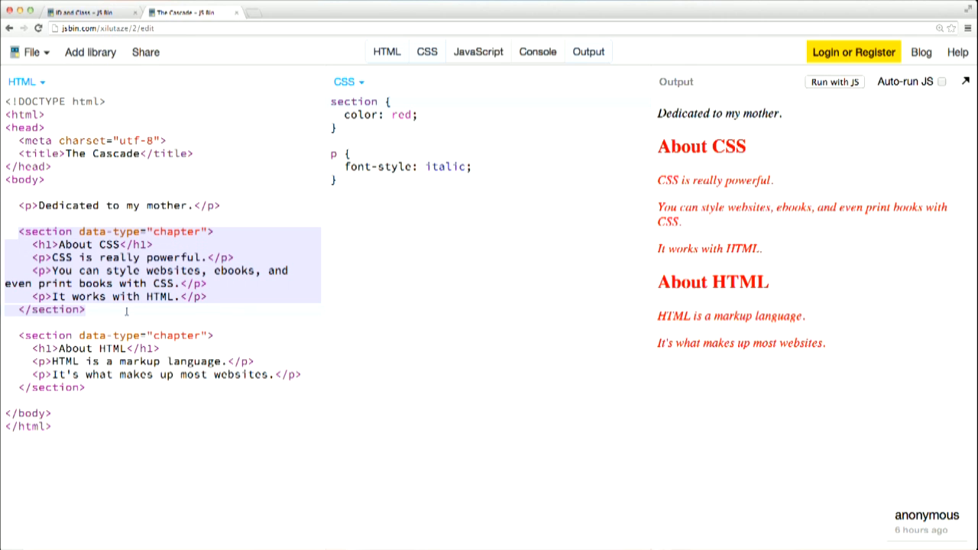
Place the cursor after the font-style declaration in the CSS p rule
left_click(122, 206)
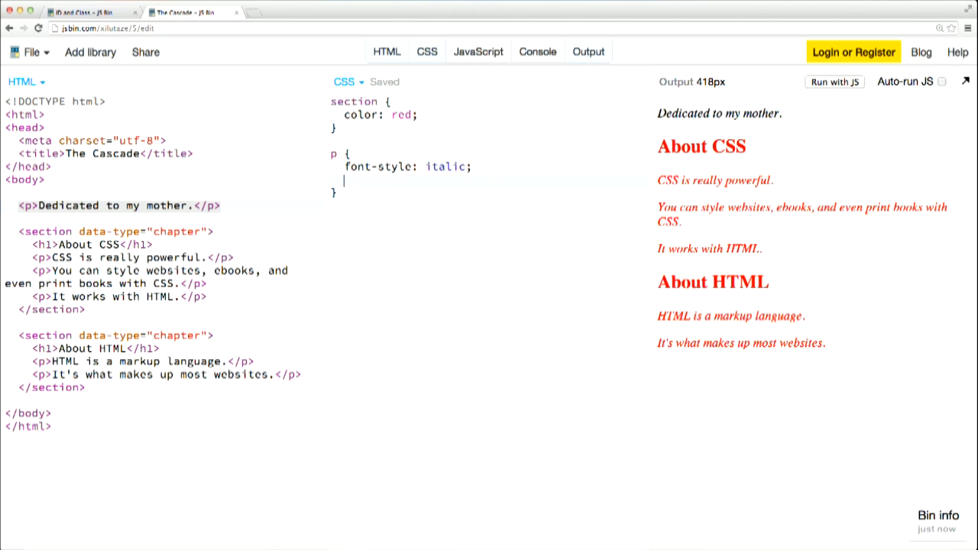
Add 'color: blue' to the p rule and check paragraphs render blue in Output
type("color:")
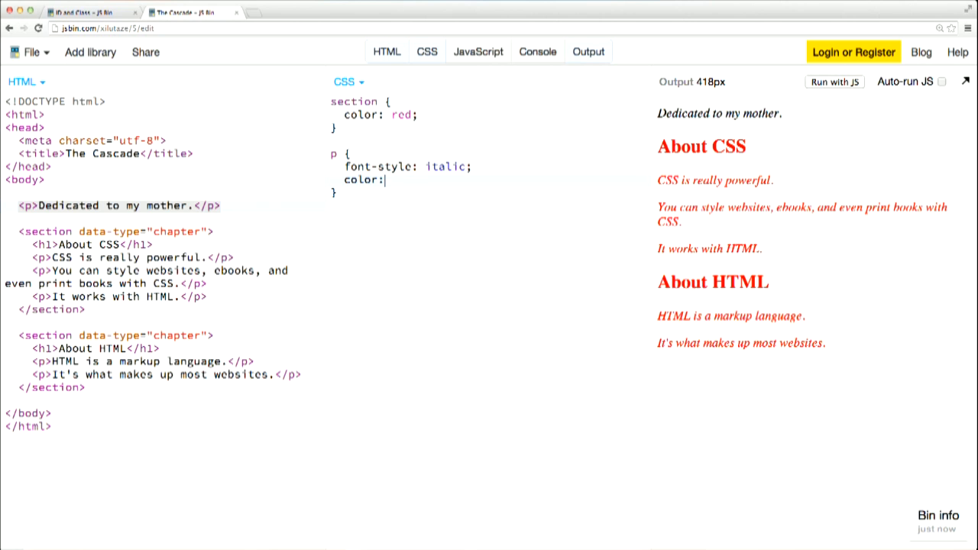
type("blue;")
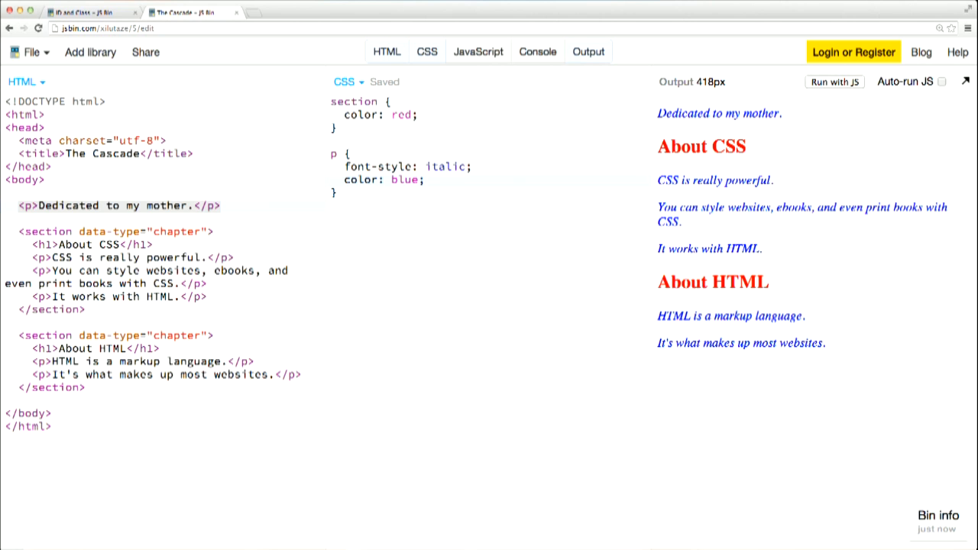
left_click(425, 180)
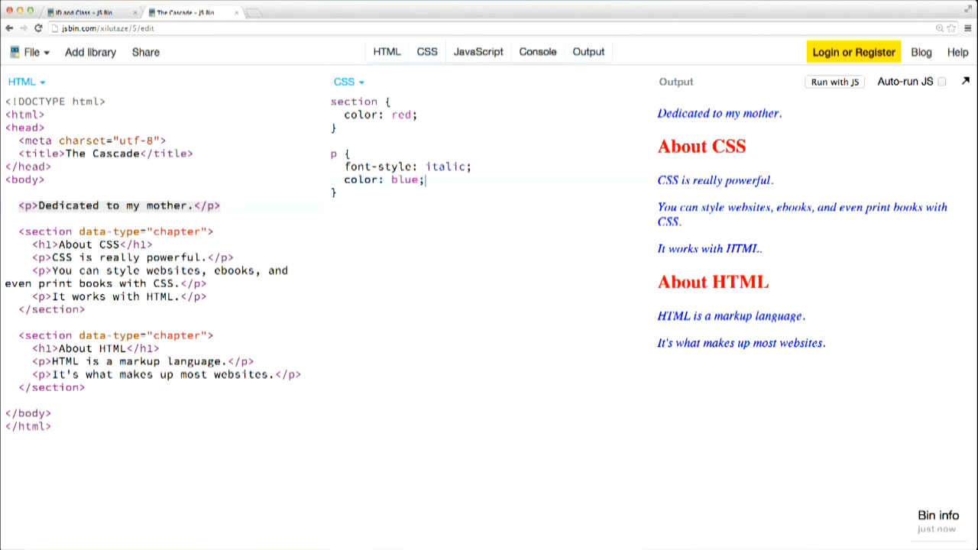
mouse_move(658, 145)
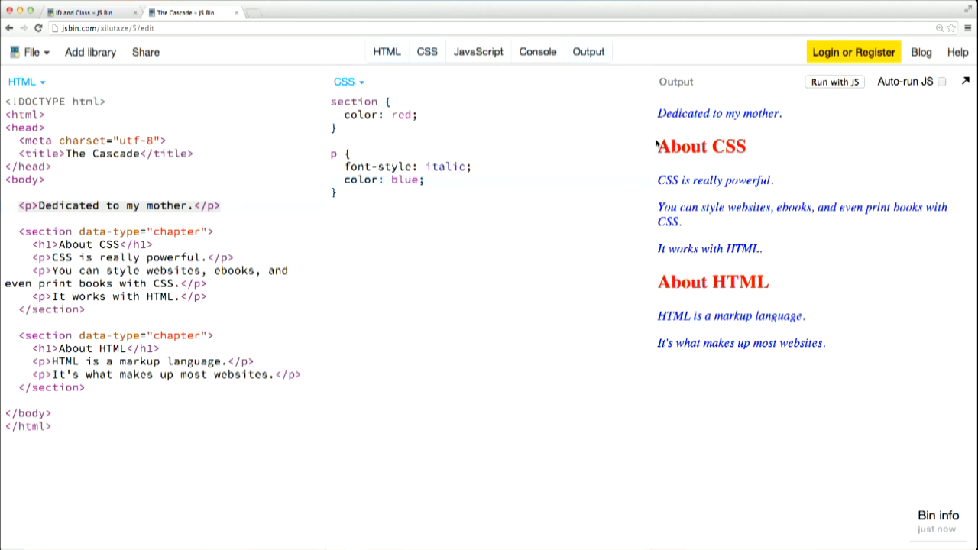